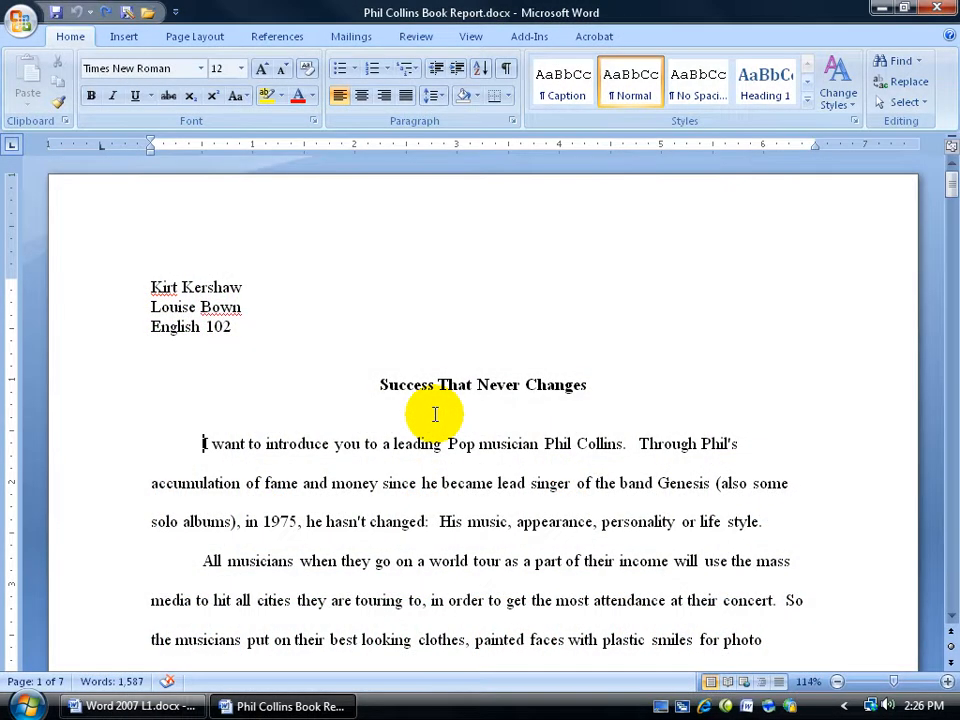
mouse_move(216, 440)
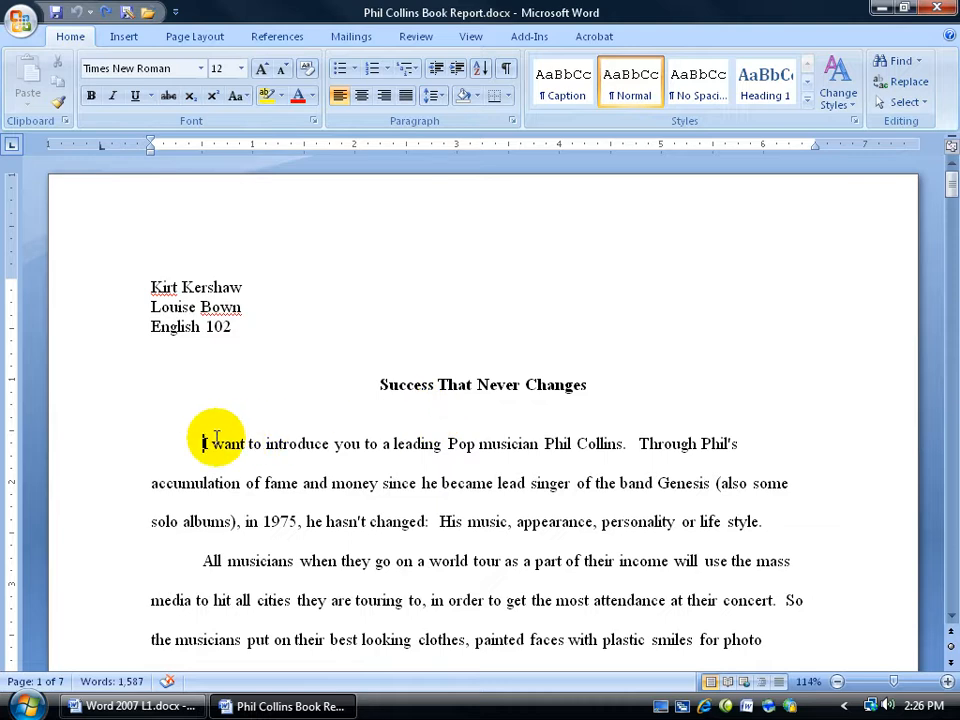
Step: Type 'since he became lead singer of the band' after 'life style.'
left_click_drag(202, 443, 367, 443)
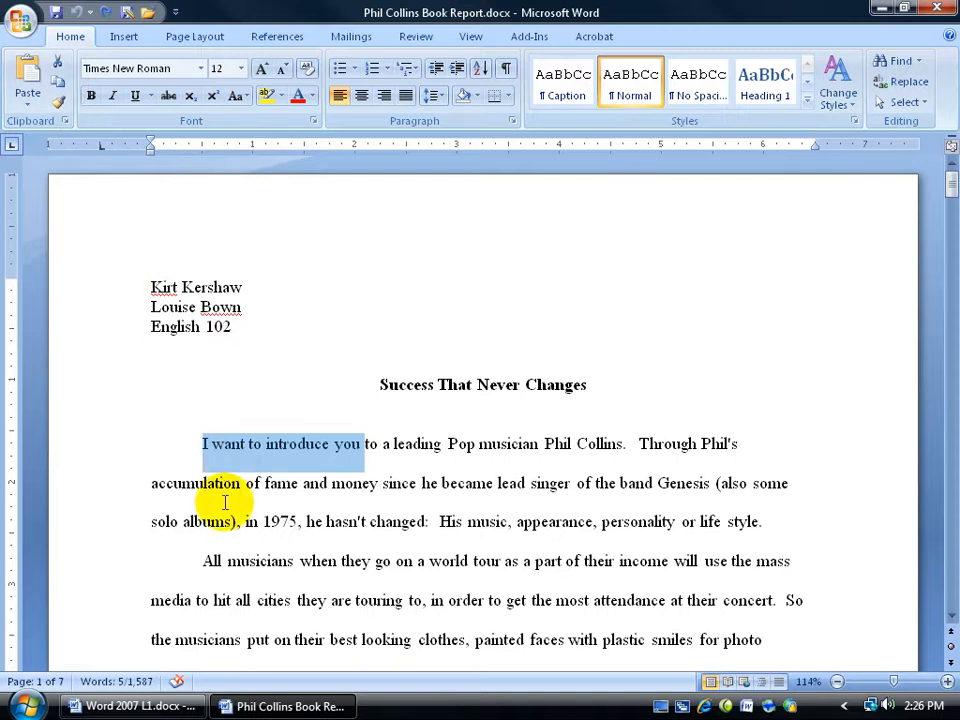
left_click(765, 522)
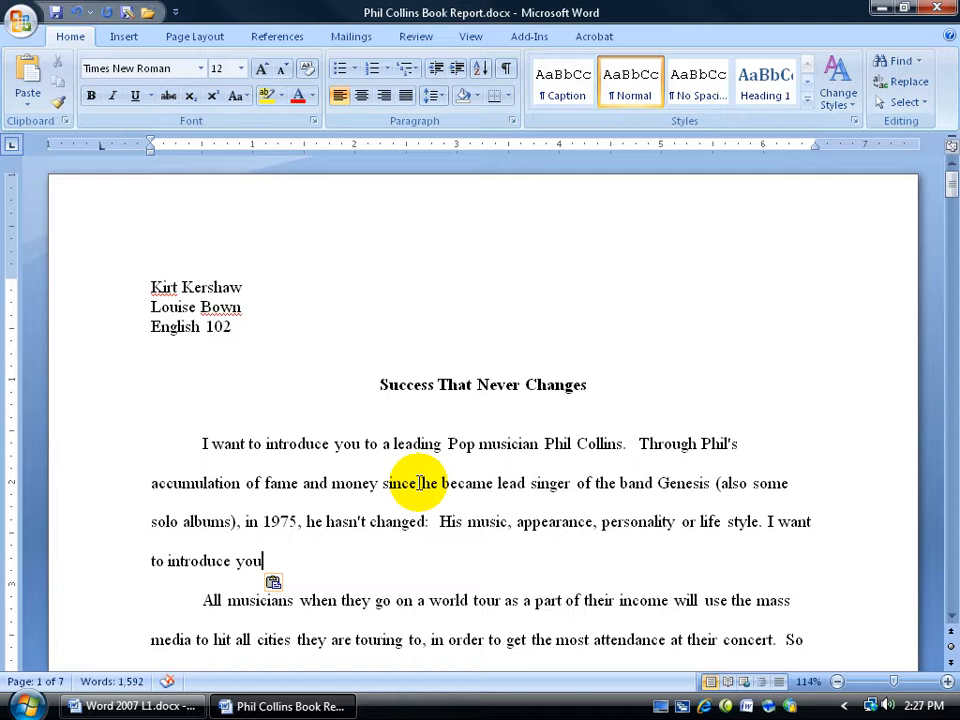
left_click_drag(383, 483, 651, 483)
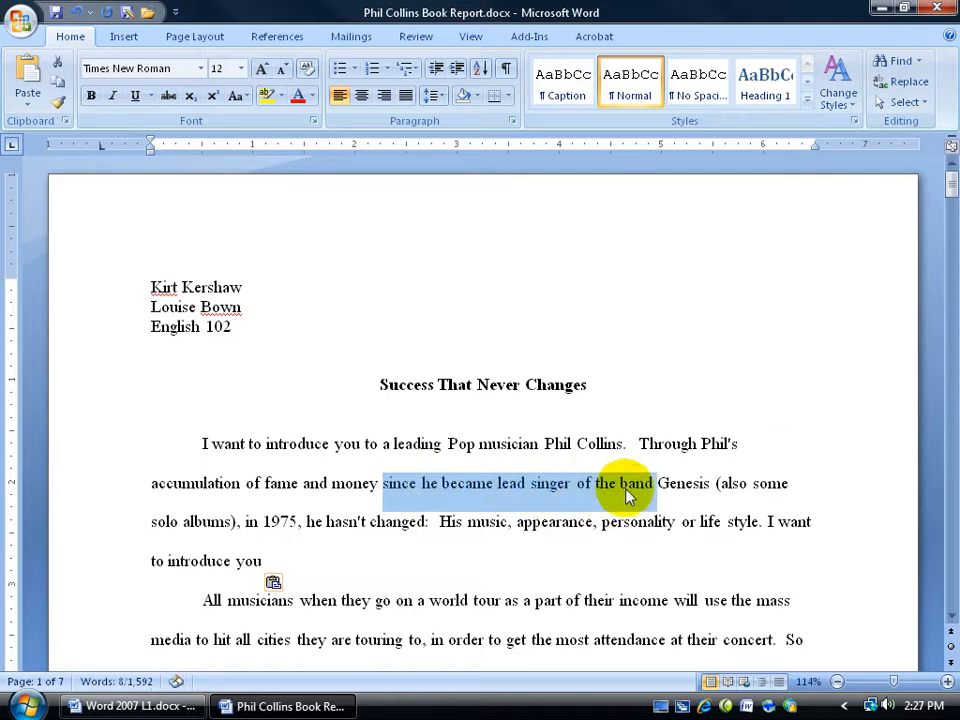
left_click(264, 561)
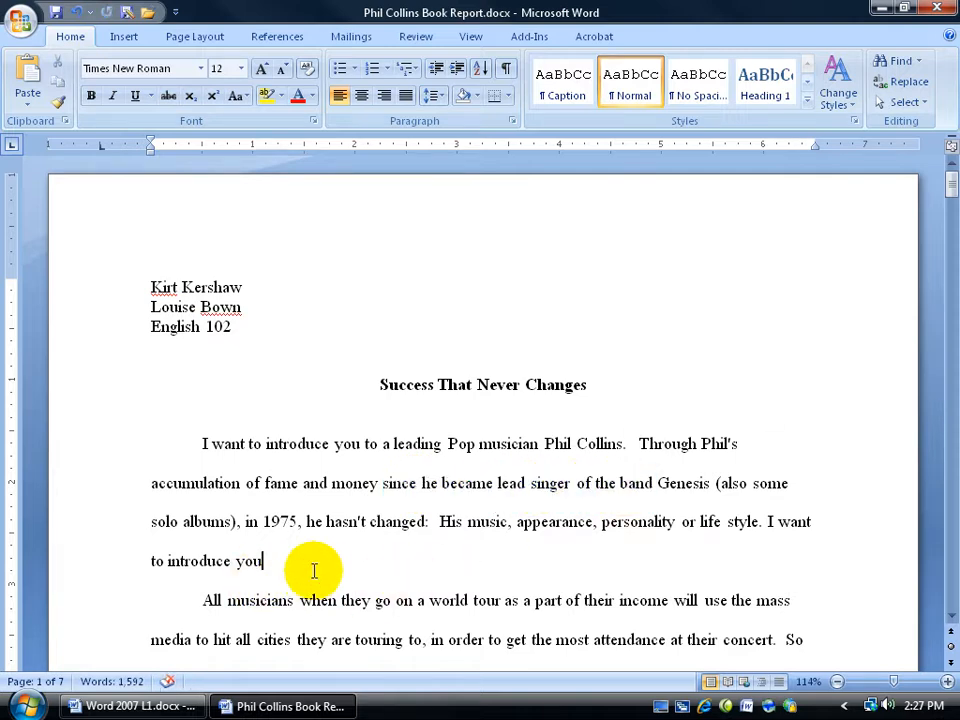
type("since he became lead singer of the band")
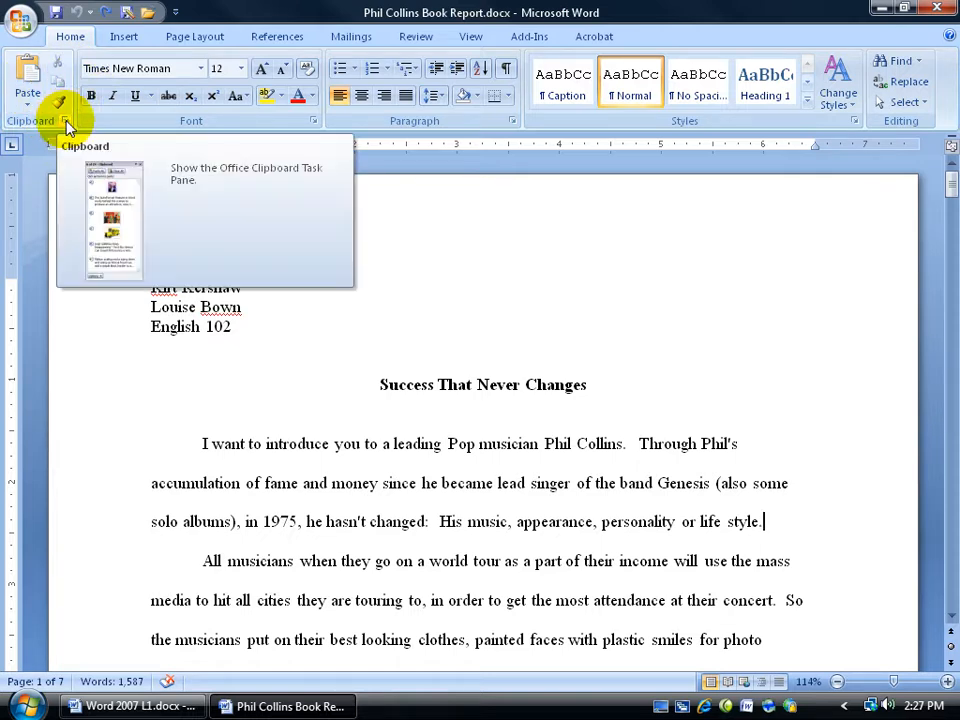
Step: Show the Office Clipboard pane and select 'want to introduce you to a leading' and another passage
left_click(70, 120)
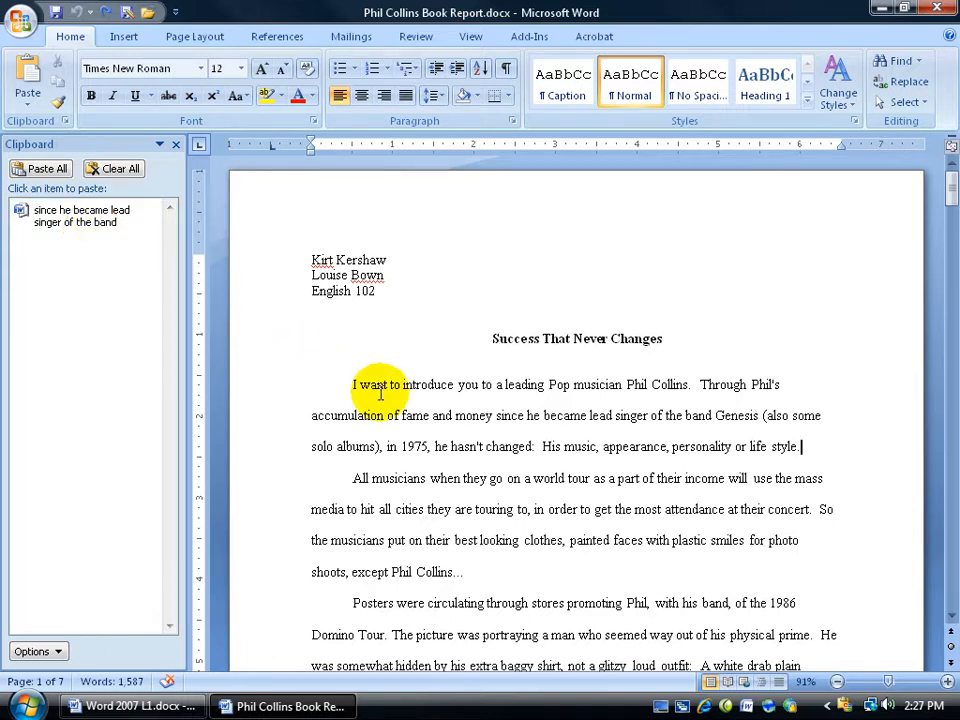
left_click_drag(352, 384, 527, 384)
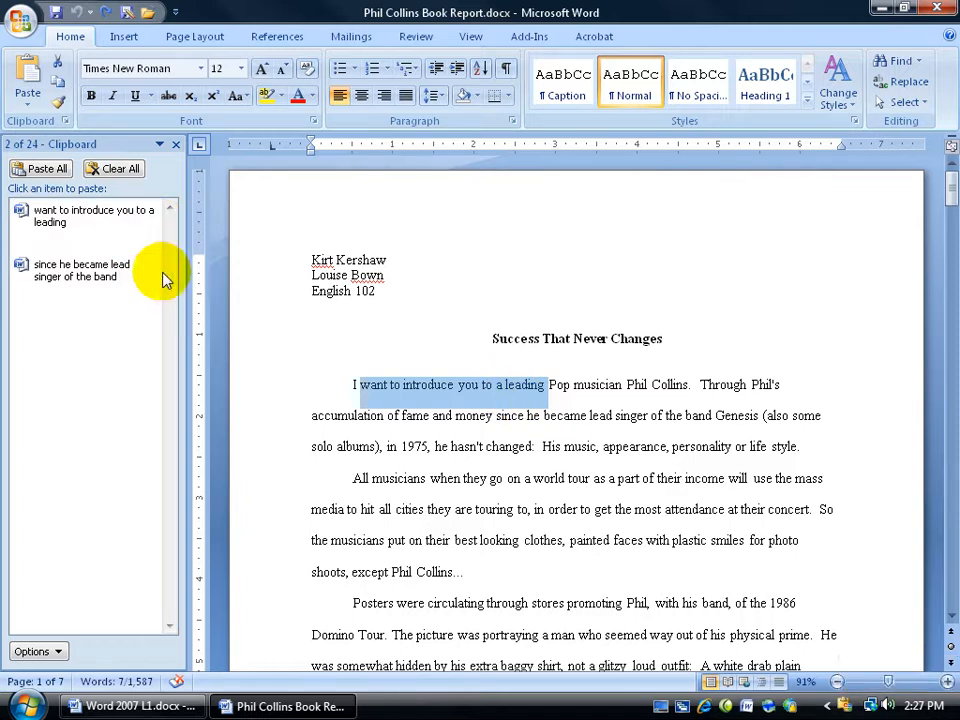
left_click_drag(398, 446, 525, 478)
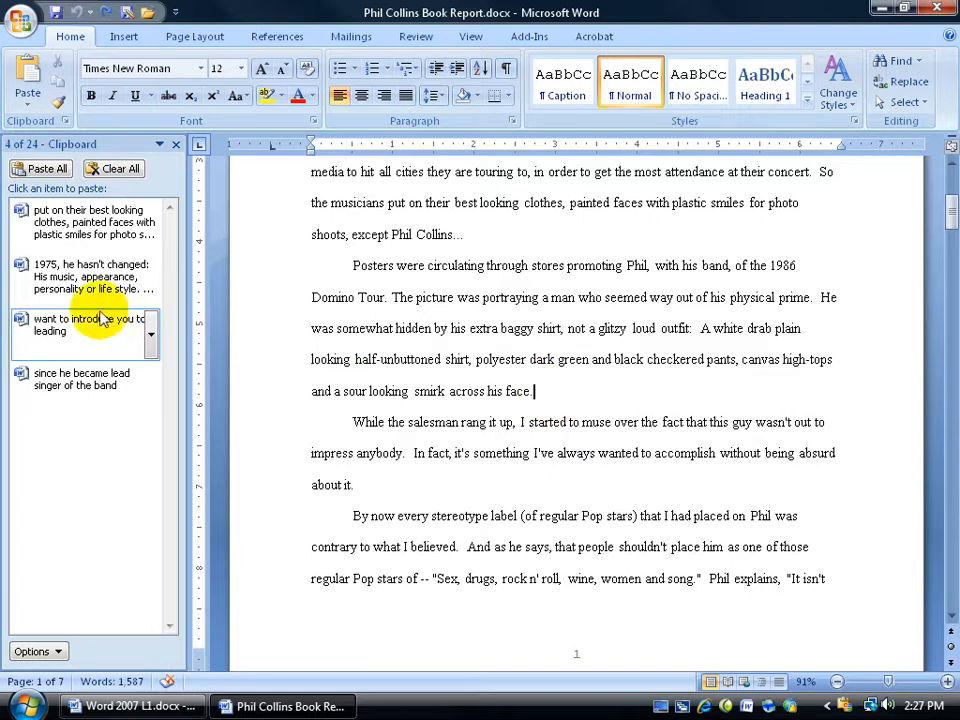
Step: Paste the 'want to introduce you to a leading' passage and bring up the photo-shoots item's choices
left_click(88, 324)
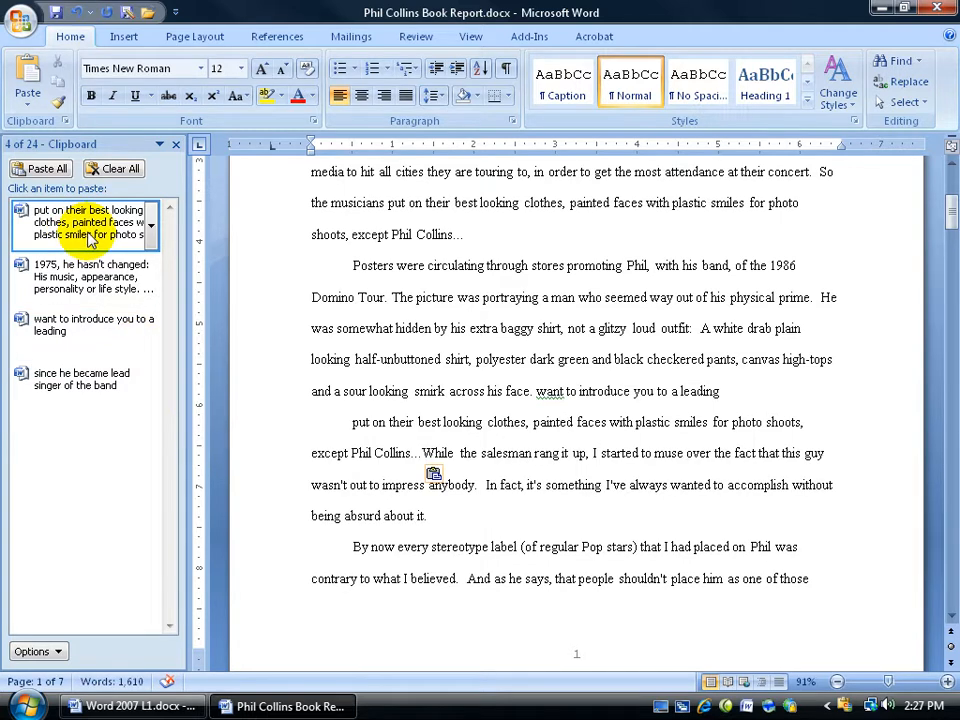
left_click(152, 225)
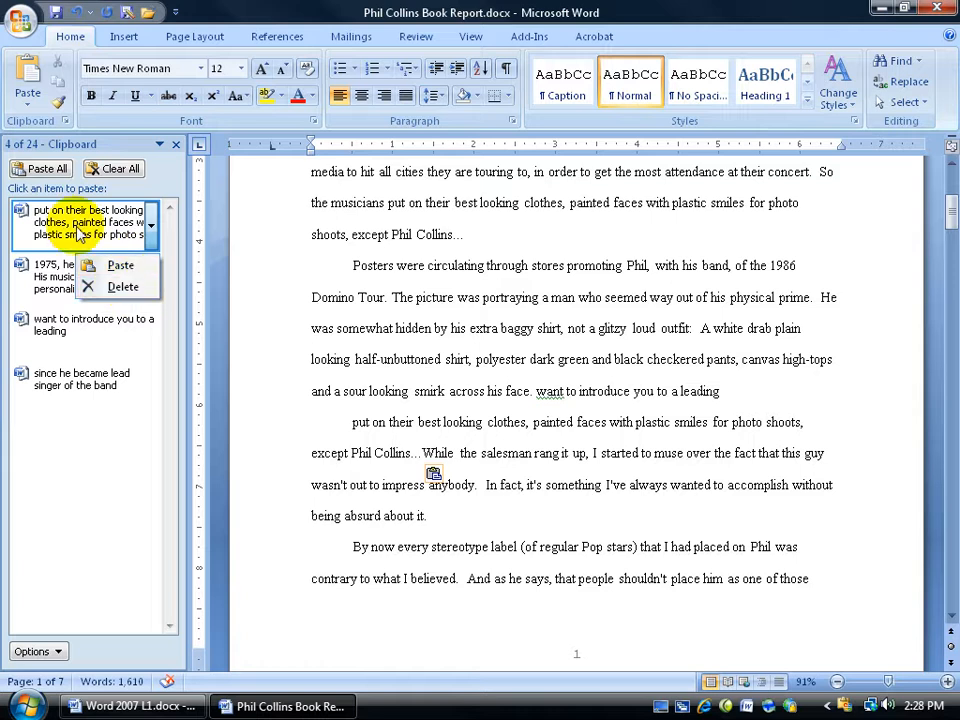
mouse_move(118, 265)
type("All musicians when they go ")
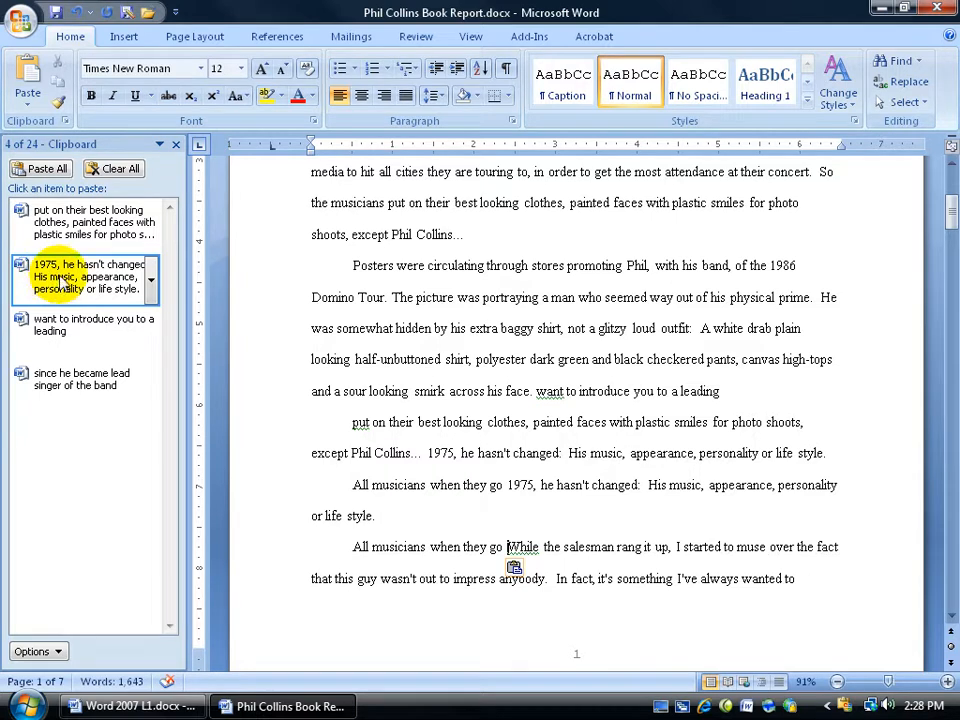
left_click(22, 18)
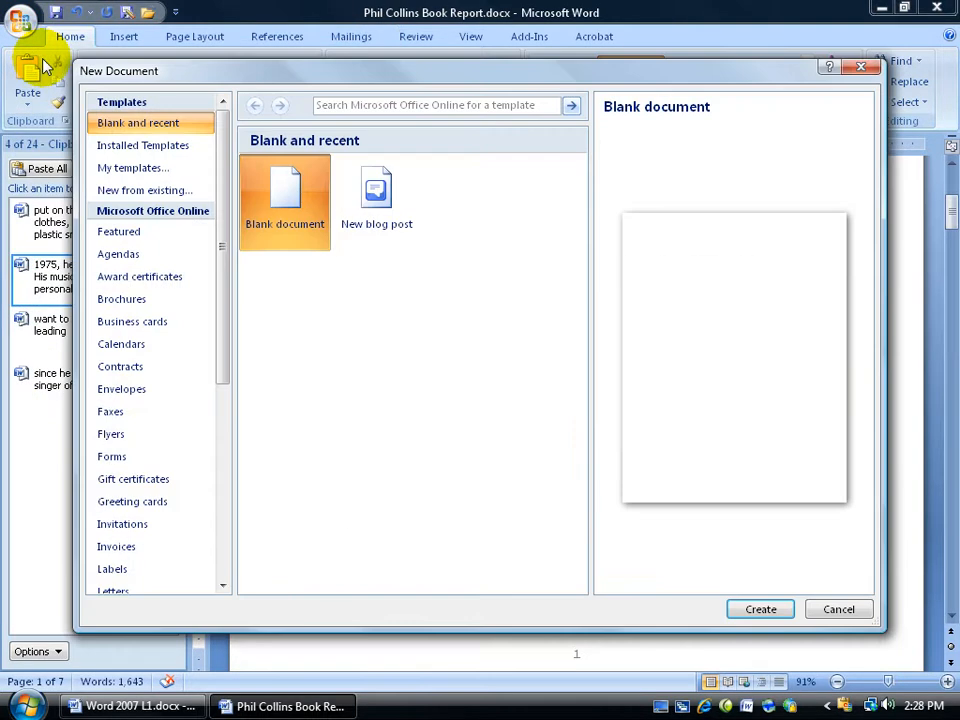
Step: Create a blank document and paste the photo-shoots passage and 'since he became lead singer of the band'
left_click(759, 609)
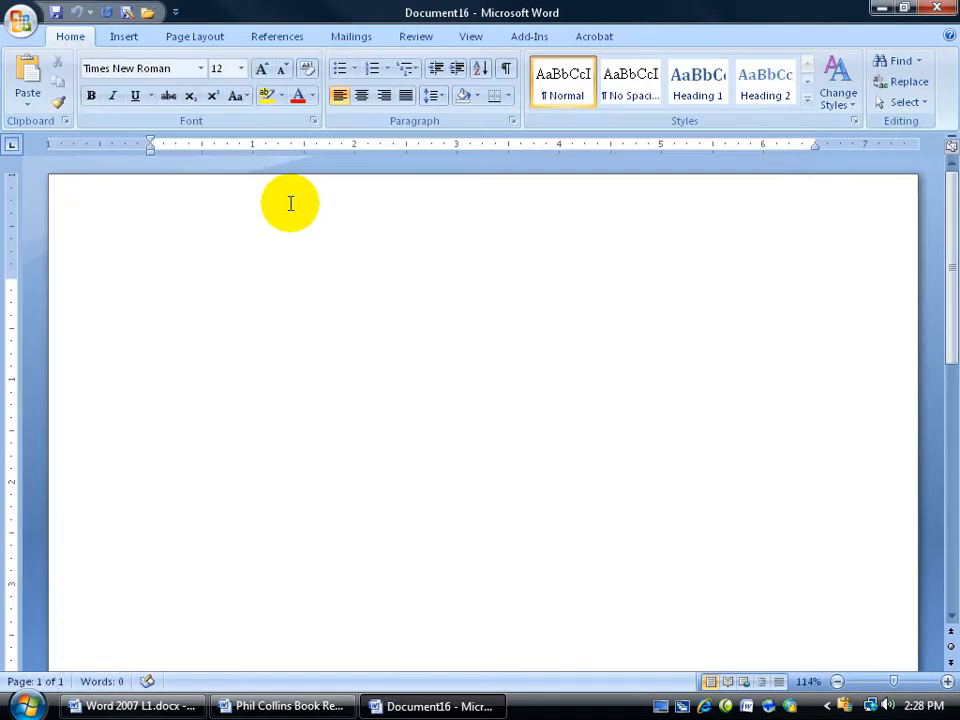
left_click(37, 120)
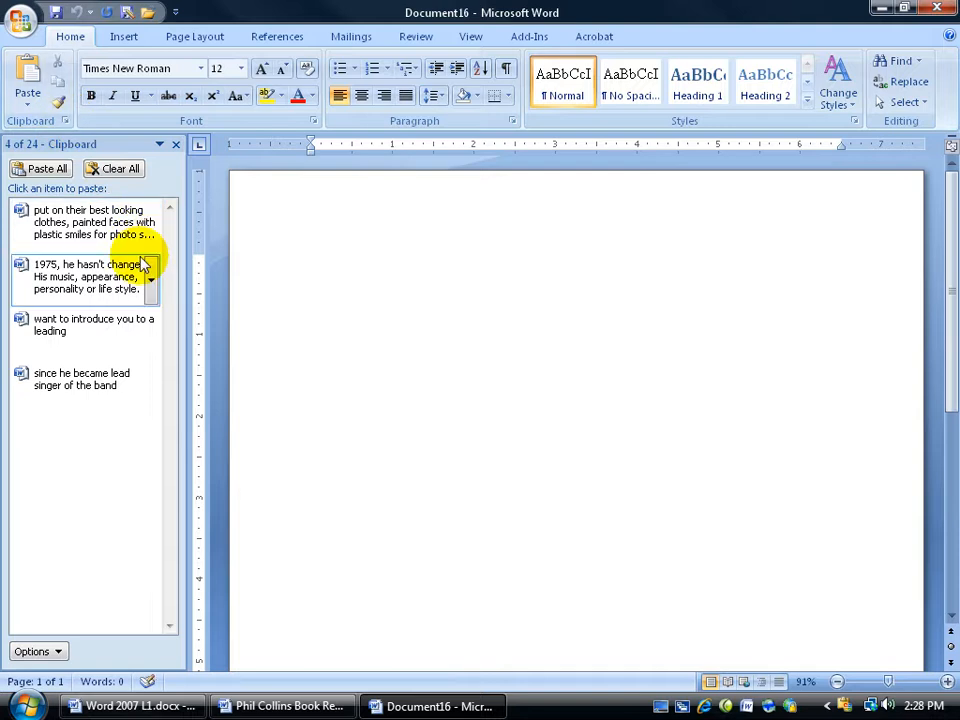
left_click(85, 220)
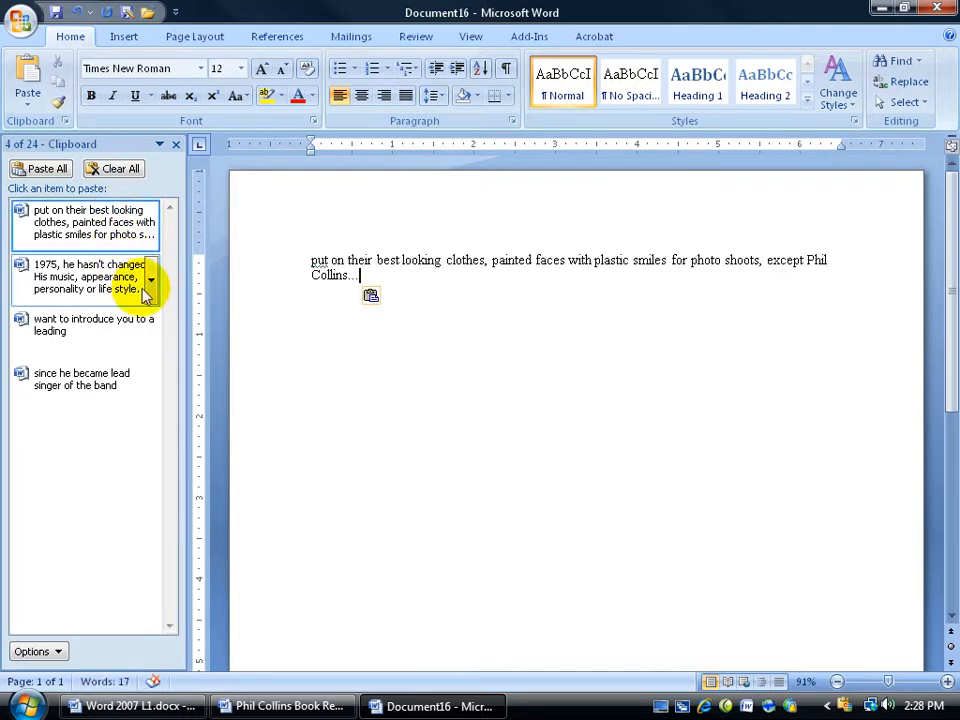
left_click(82, 378)
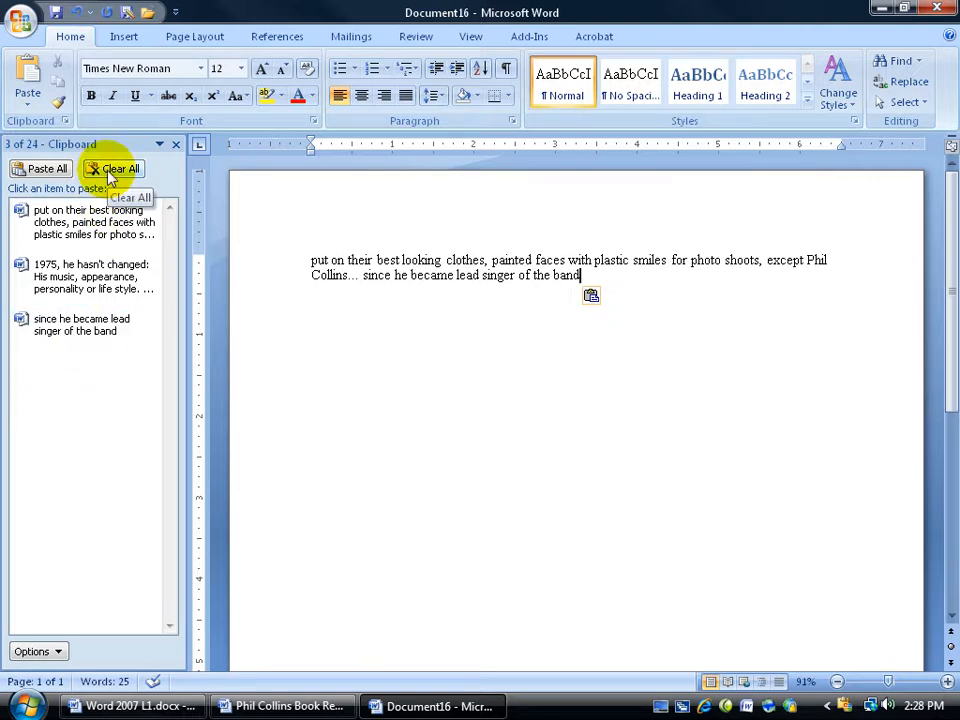
mouse_move(176, 188)
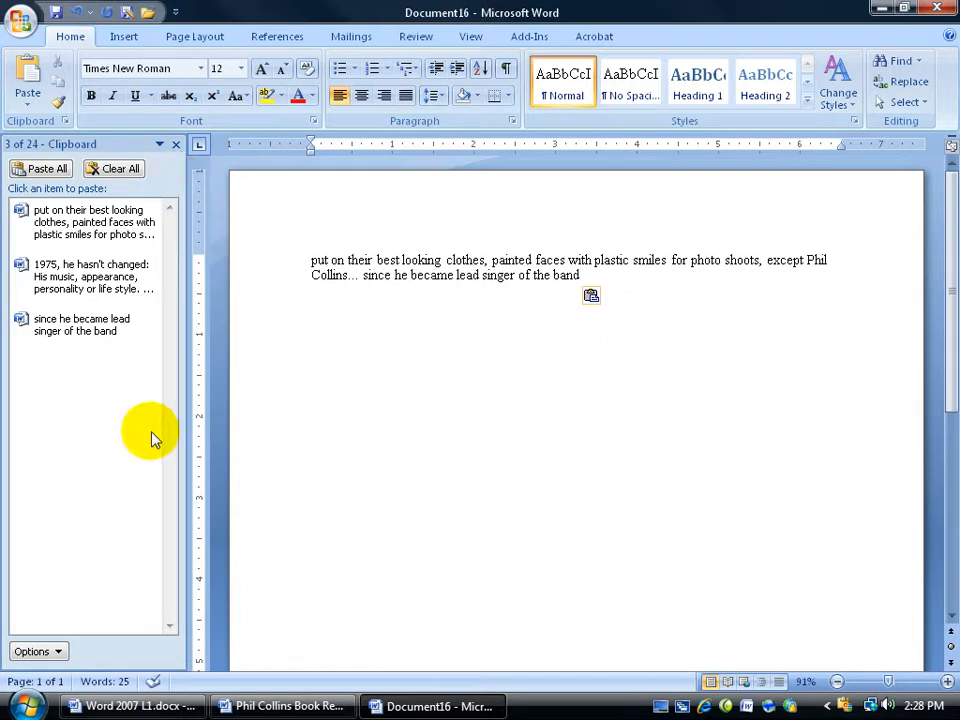
Step: Check the Clipboard pane's Options menu, then use Clear All to remove every item
left_click(35, 651)
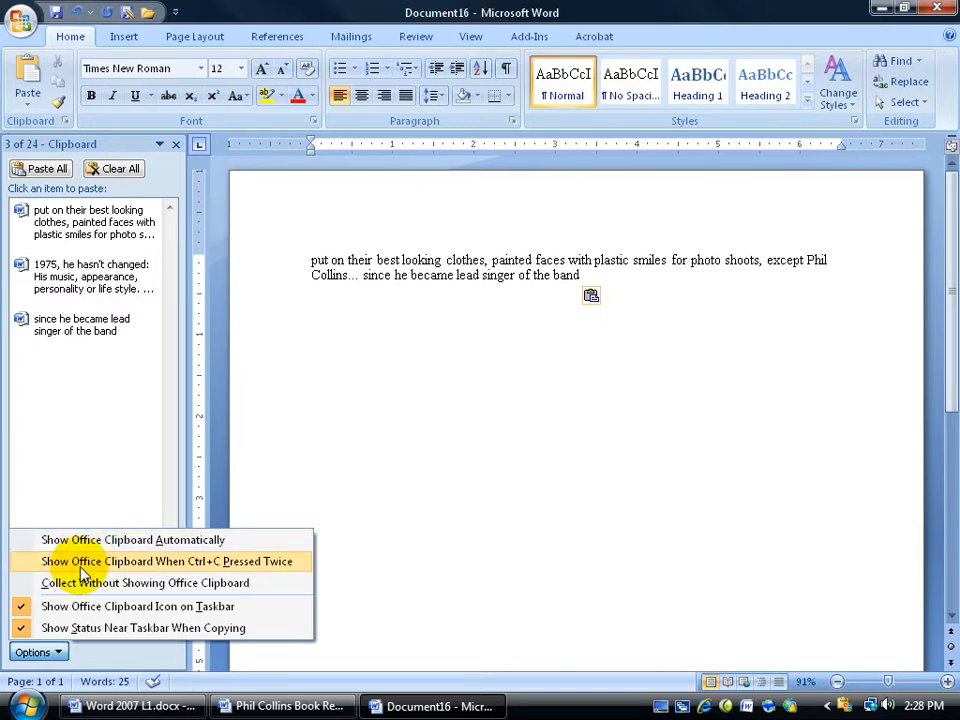
left_click(120, 168)
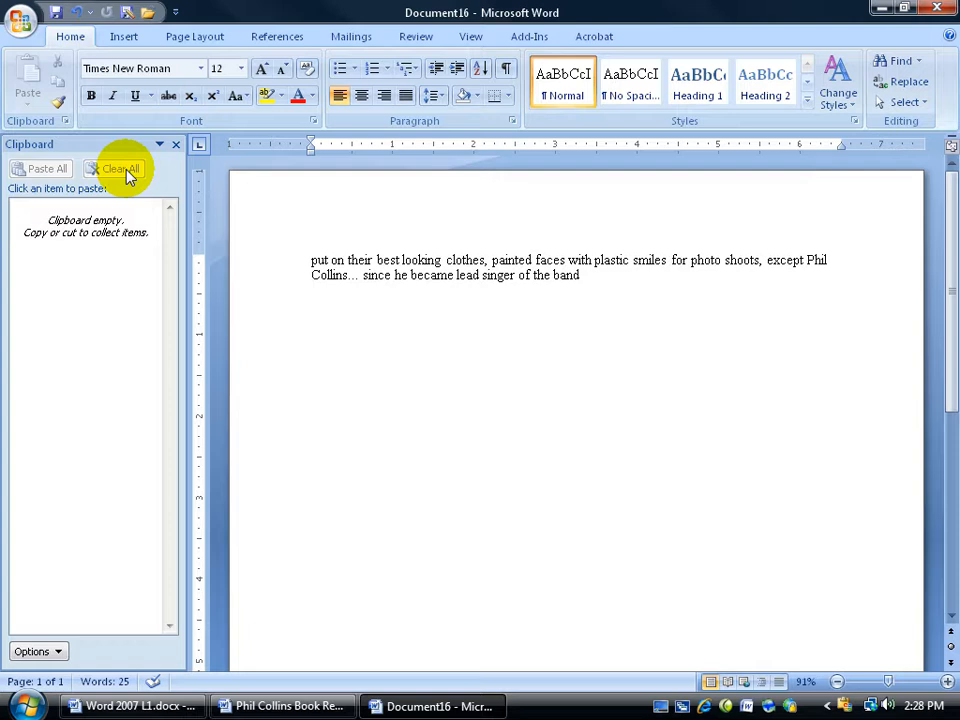